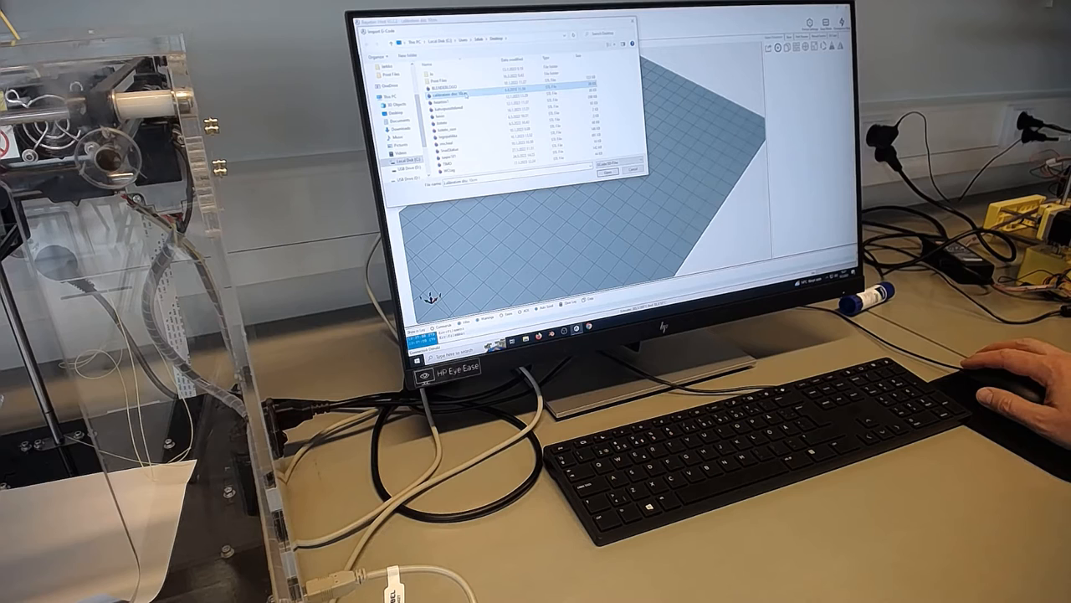
# Step: Open the calibration disc STL from the Desktop onto the print bed
pyautogui.click(606, 172)
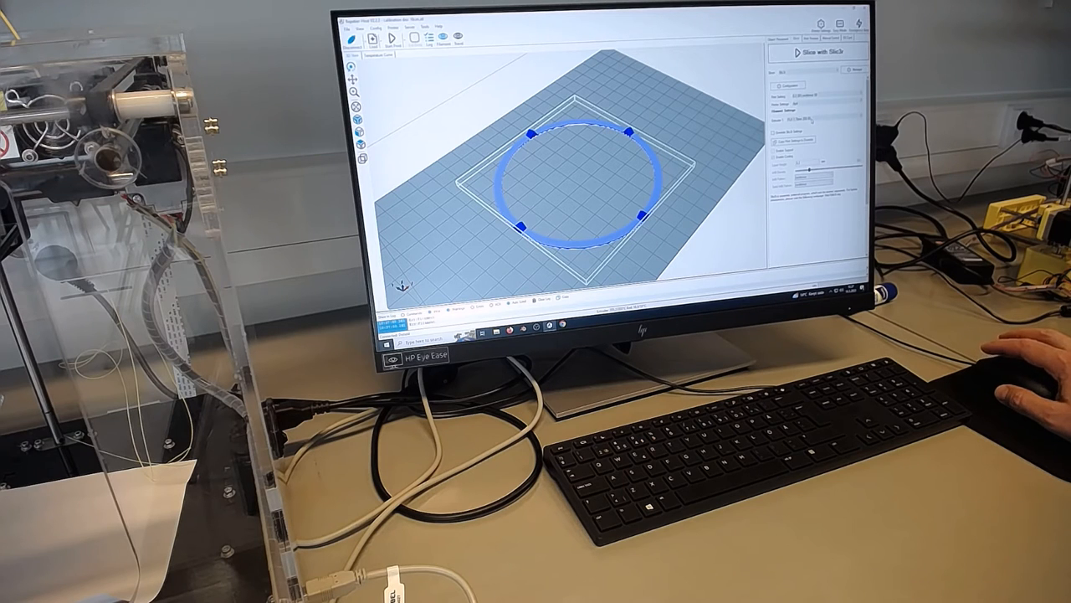
# Step: Slice the calibration disc with Slic3r to generate G-code, toolpath preview and statistics
pyautogui.click(816, 52)
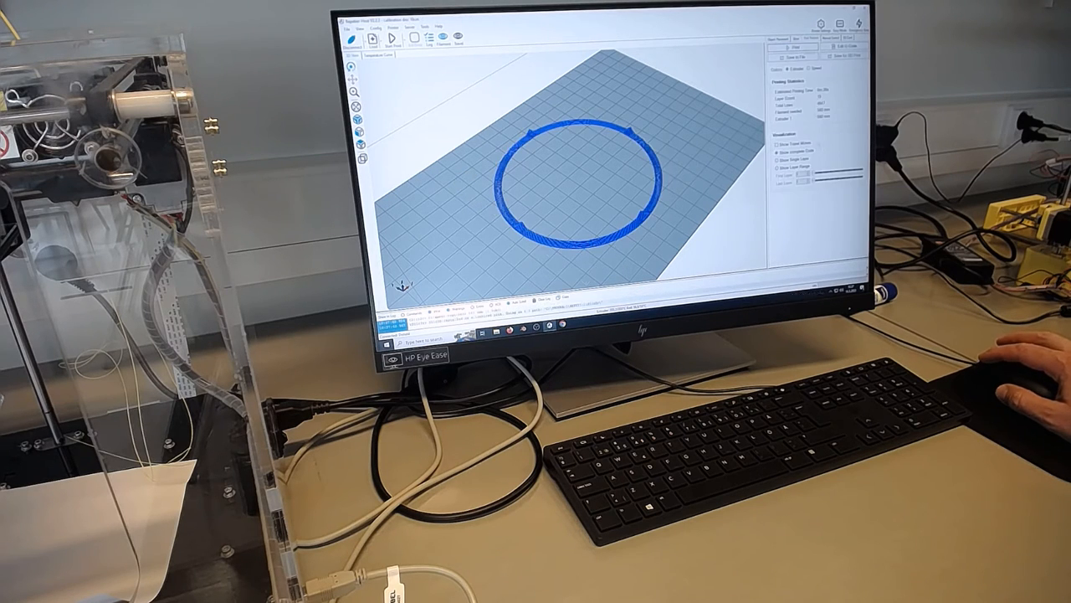